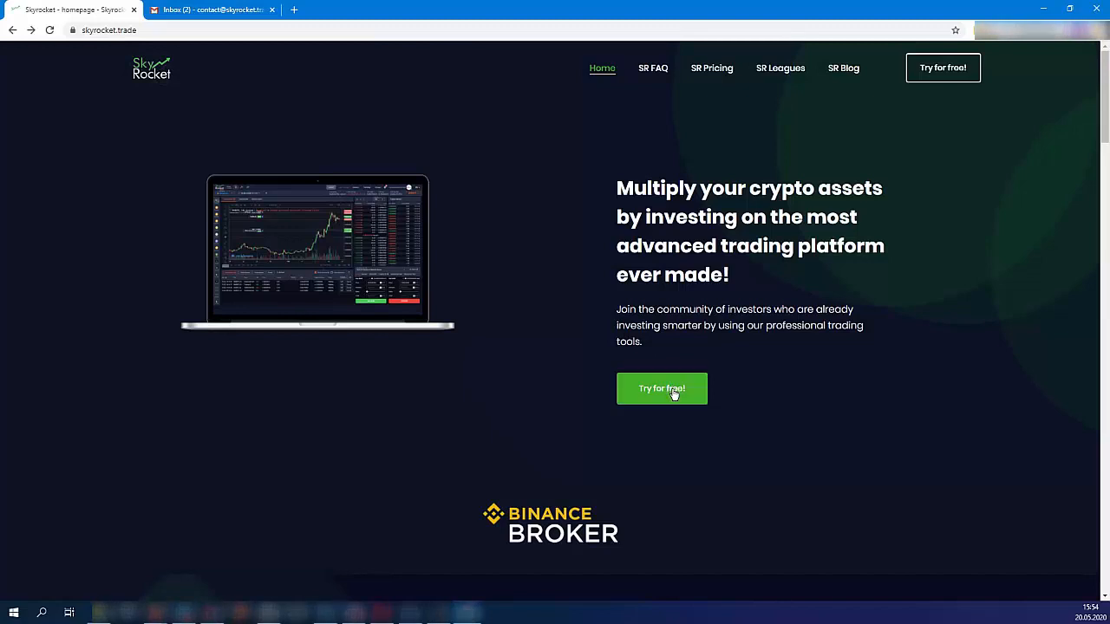
# Start the free trial and reach the new-account registration form
pyautogui.click(663, 388)
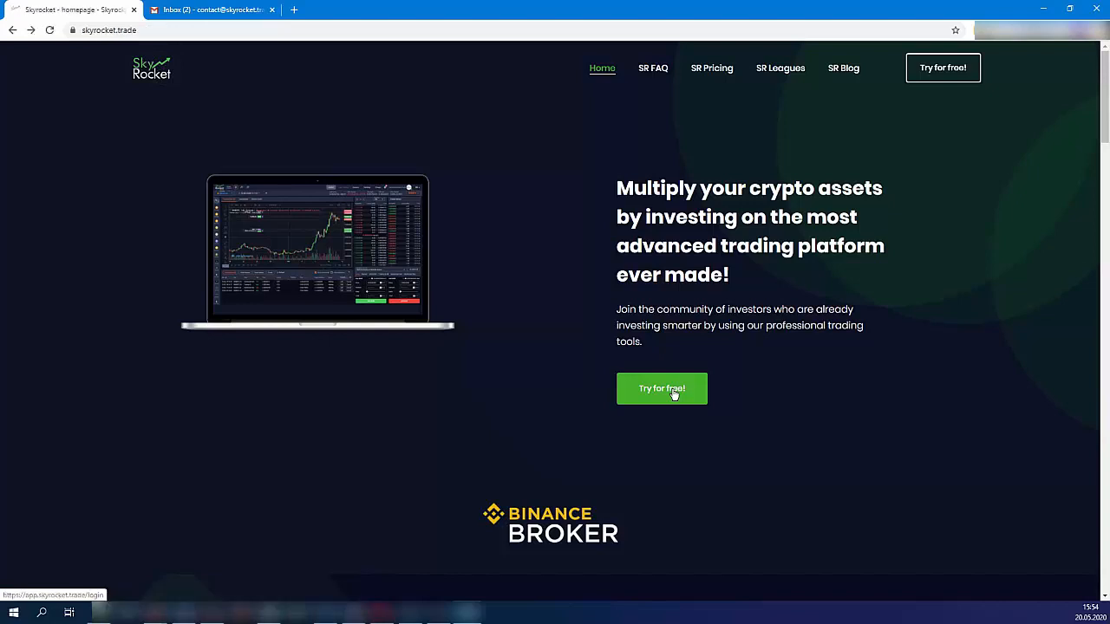
pyautogui.click(662, 388)
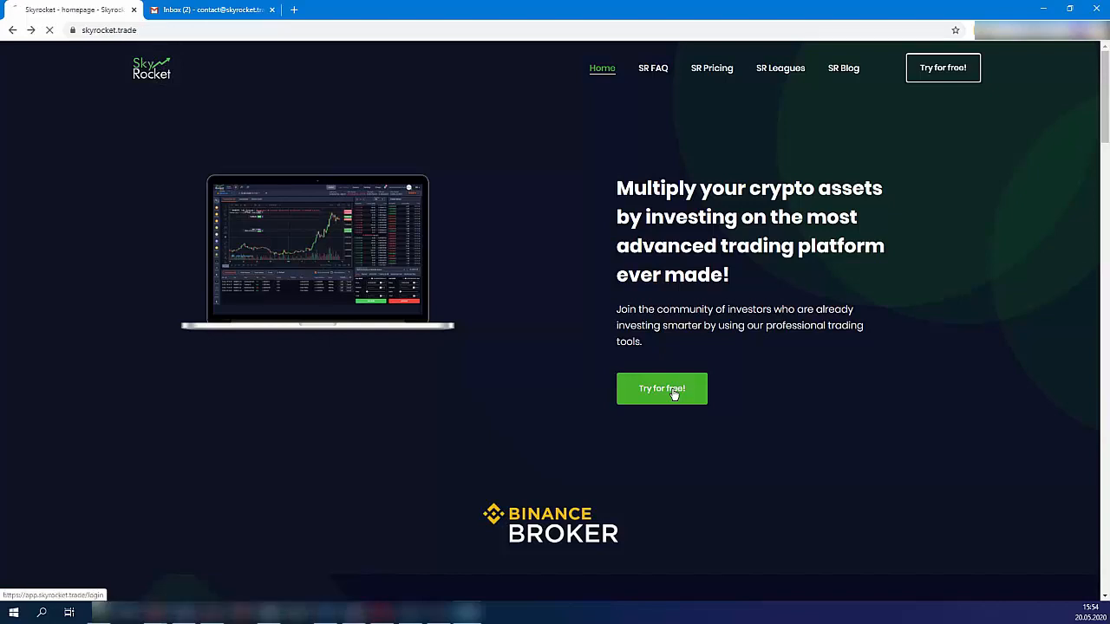
pyautogui.click(662, 388)
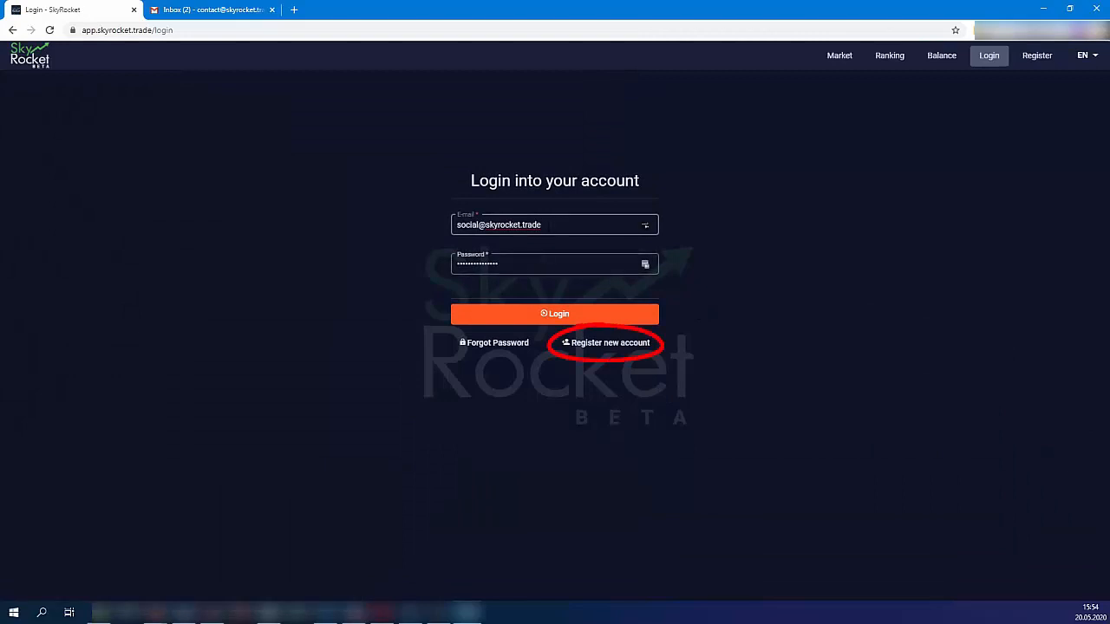
pyautogui.click(610, 343)
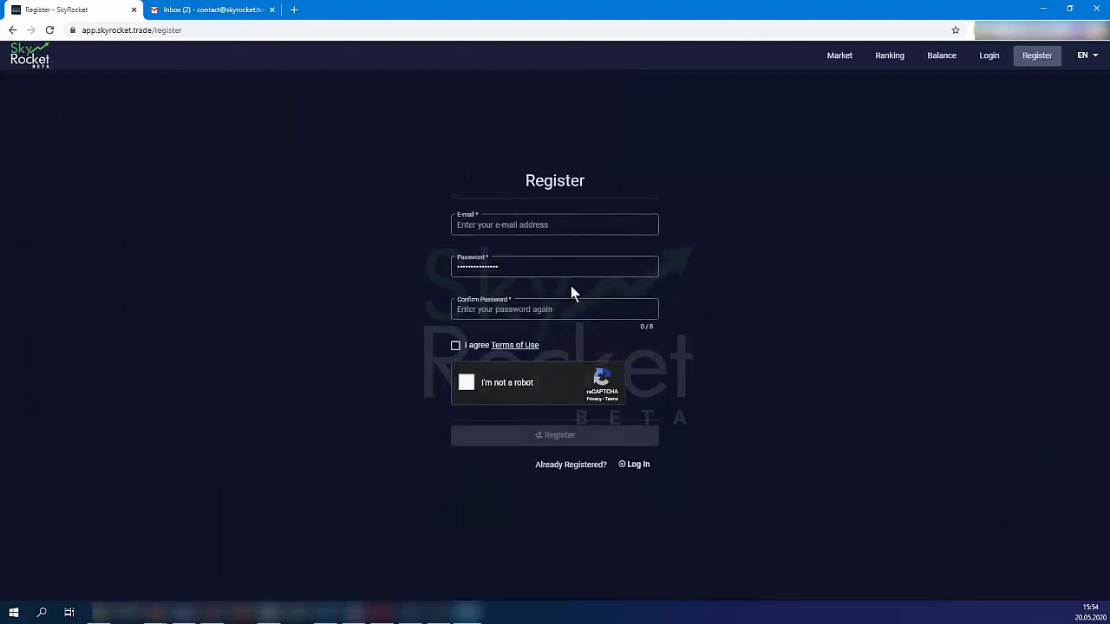
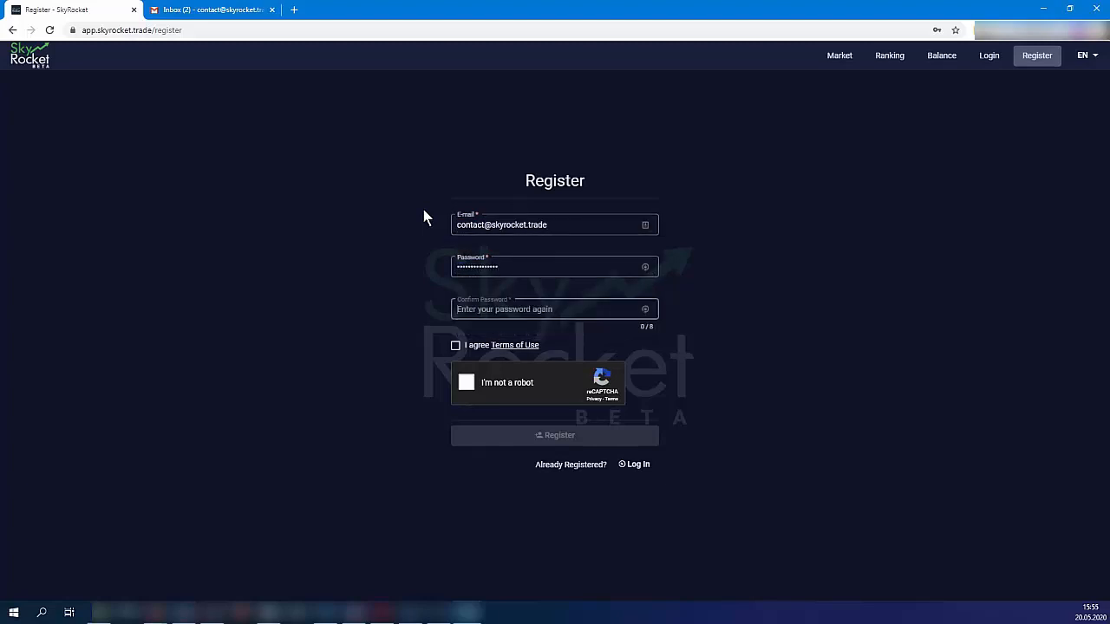
pyautogui.click(455, 346)
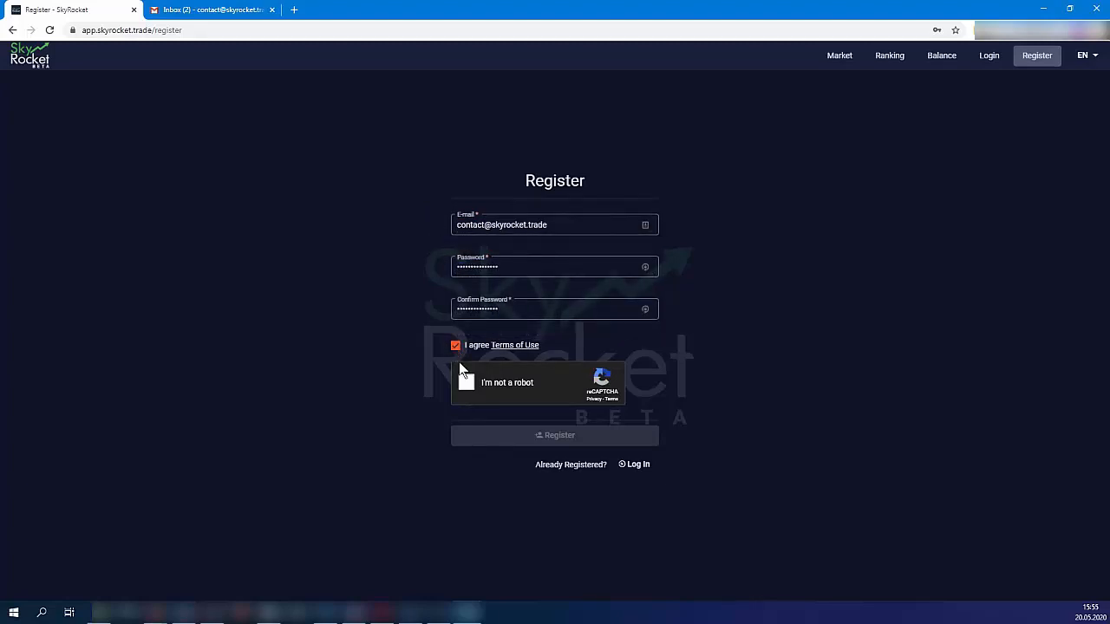
pyautogui.click(466, 384)
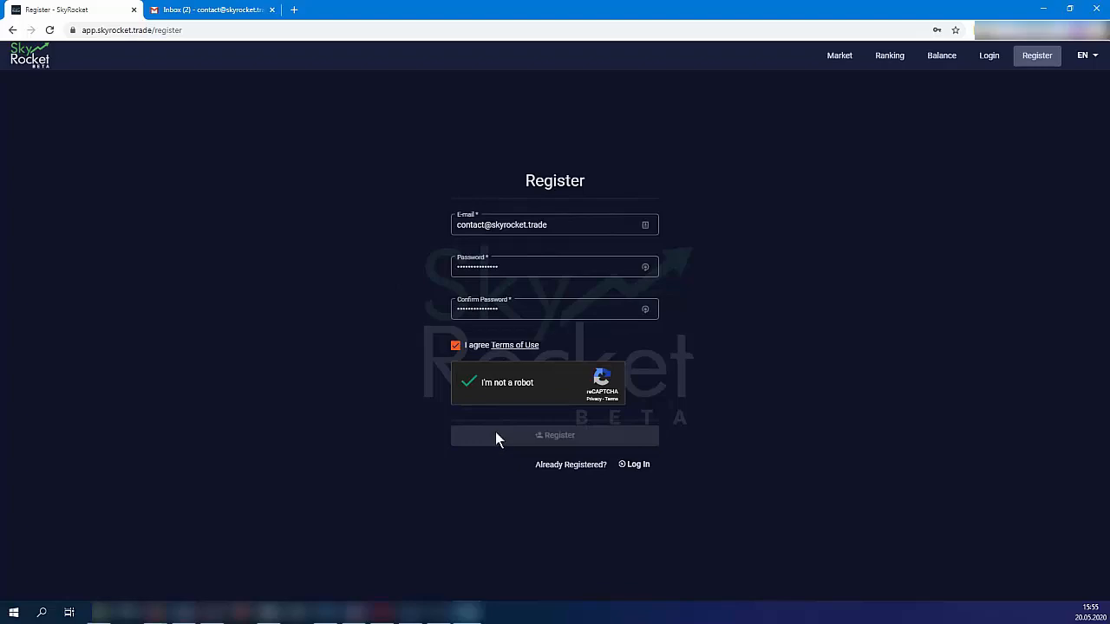
pyautogui.click(208, 11)
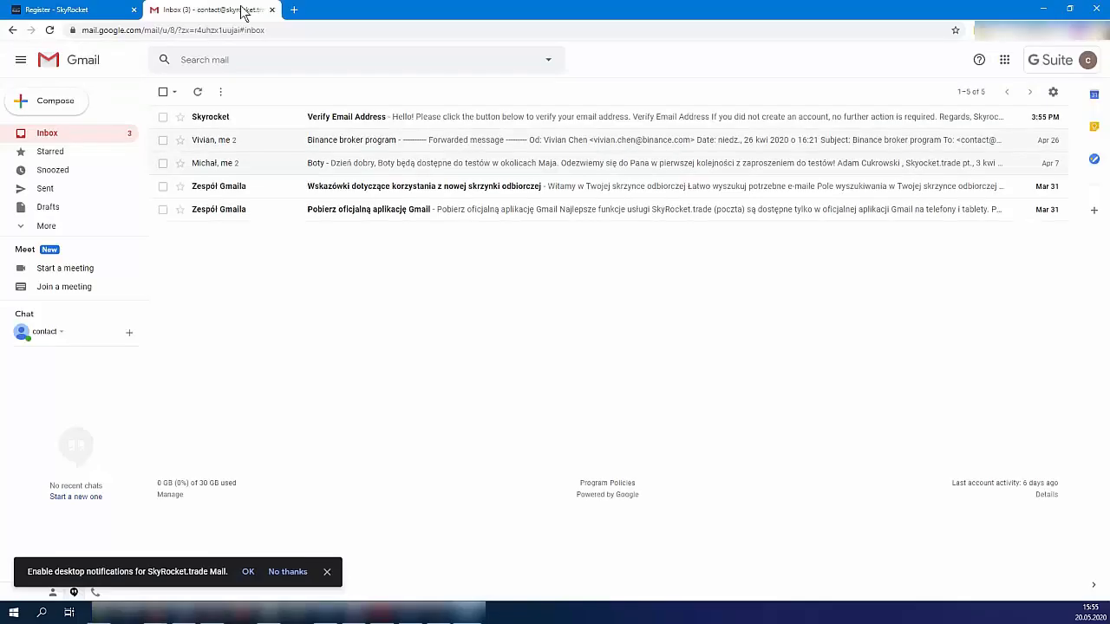
# Verify the email address from the Gmail verification message
pyautogui.click(347, 117)
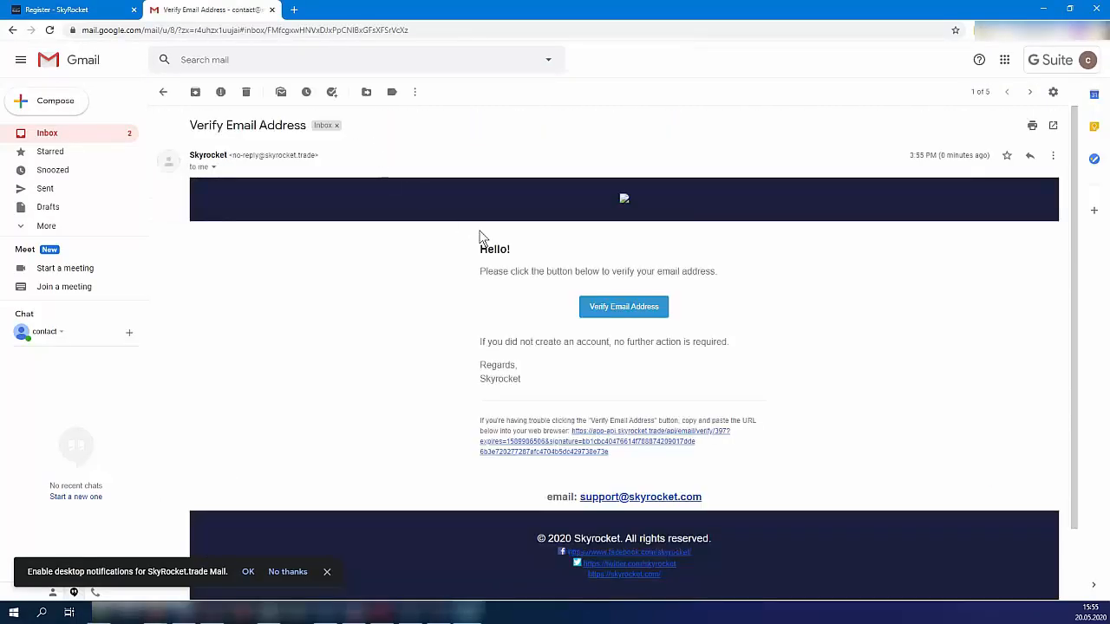
pyautogui.click(623, 305)
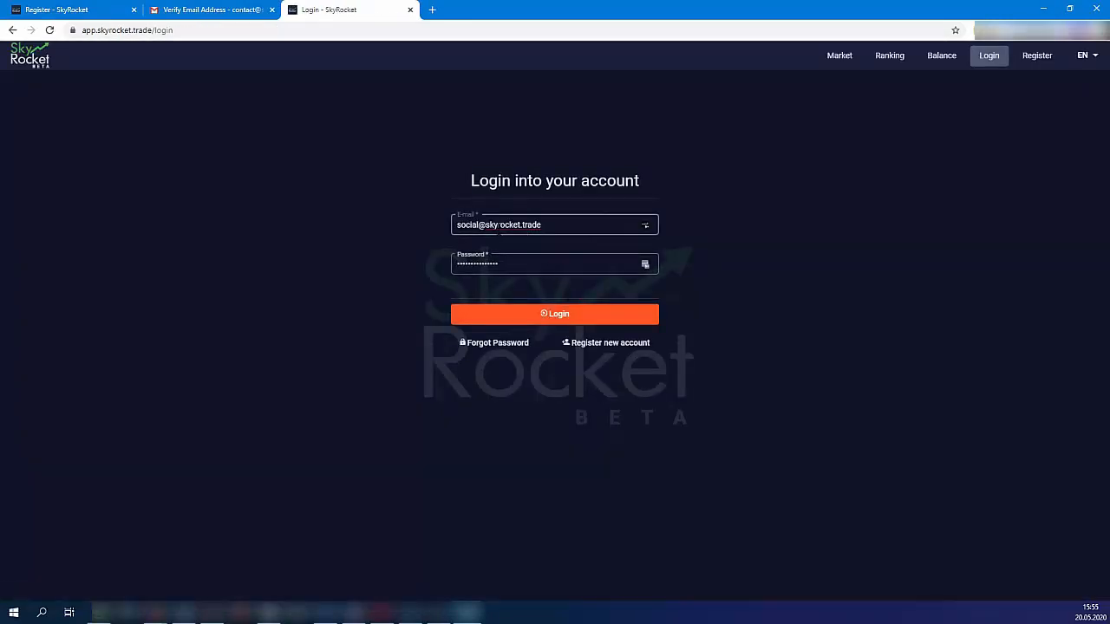
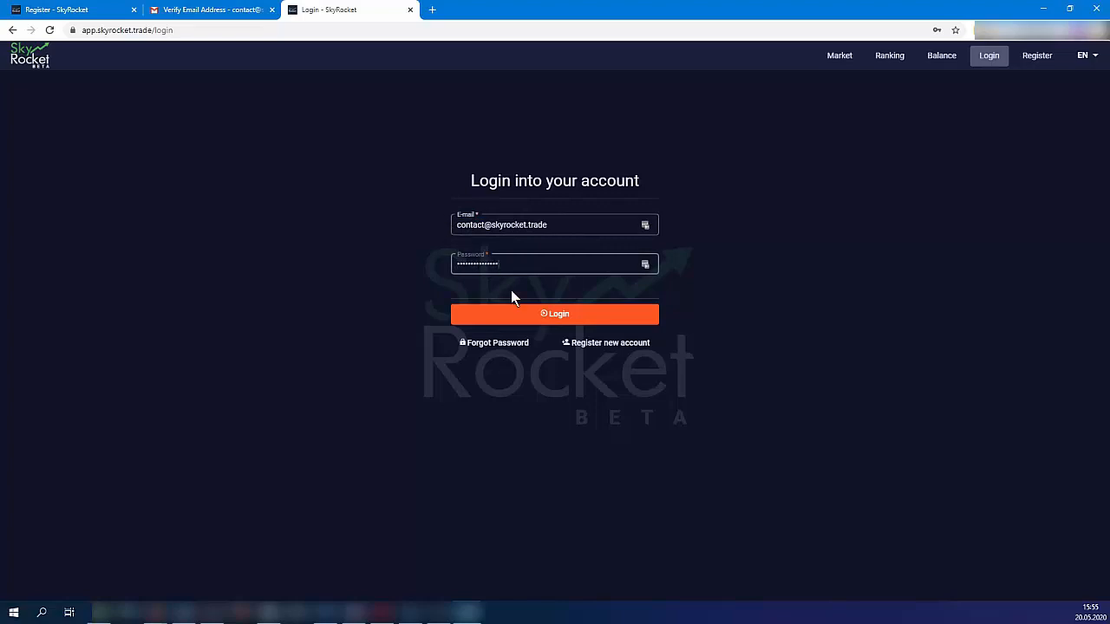
pyautogui.click(555, 314)
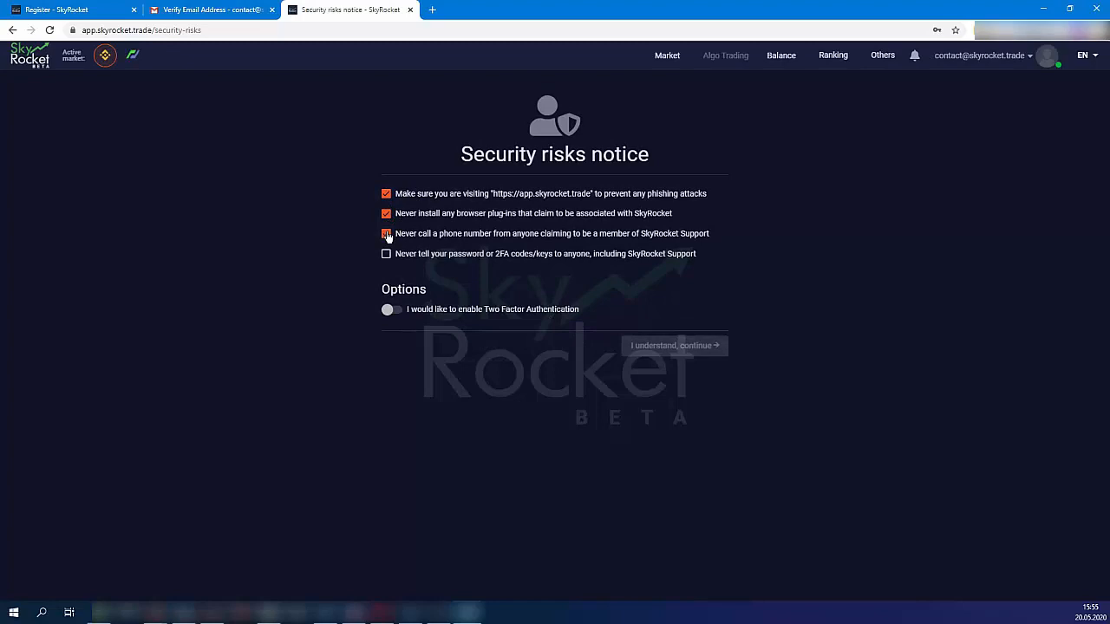
# Acknowledge the security risks notice and begin adding a new exchange account
pyautogui.click(385, 253)
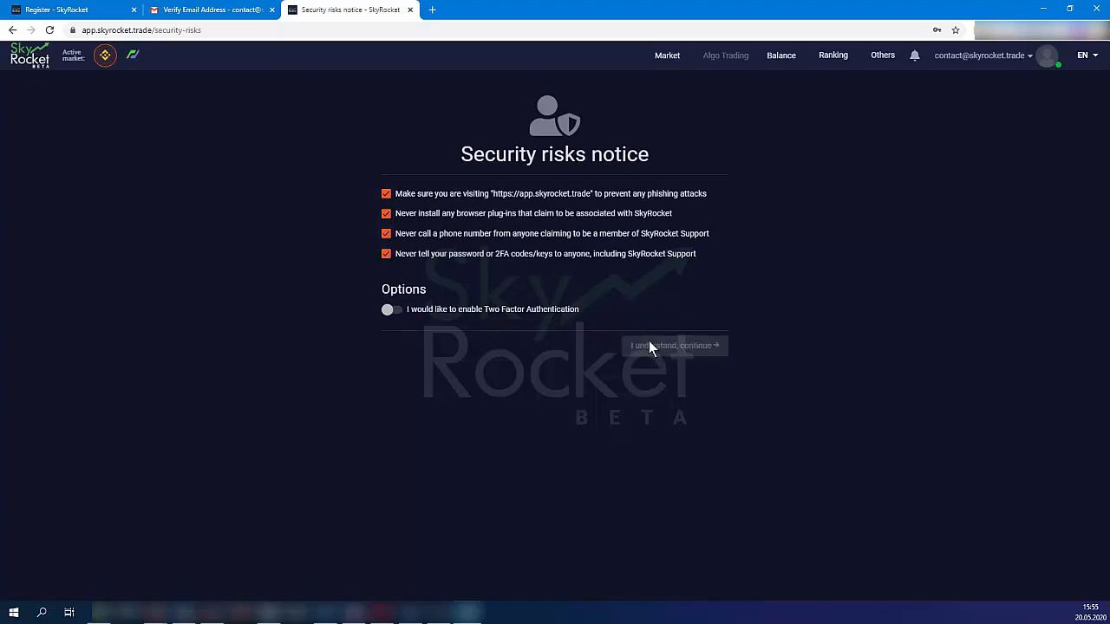
pyautogui.click(673, 345)
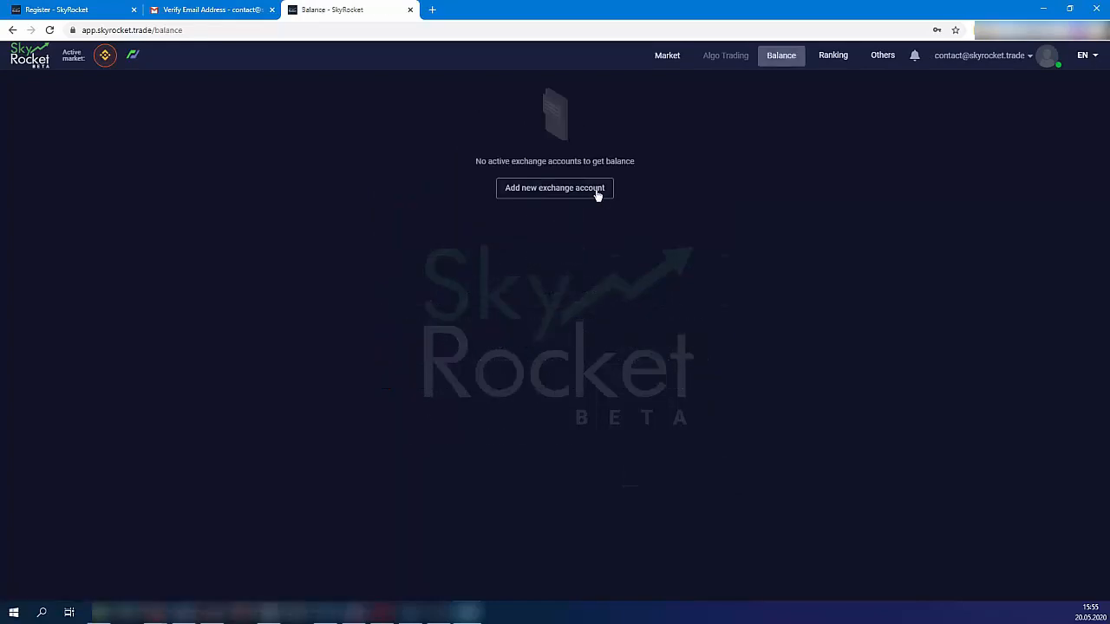
pyautogui.click(555, 187)
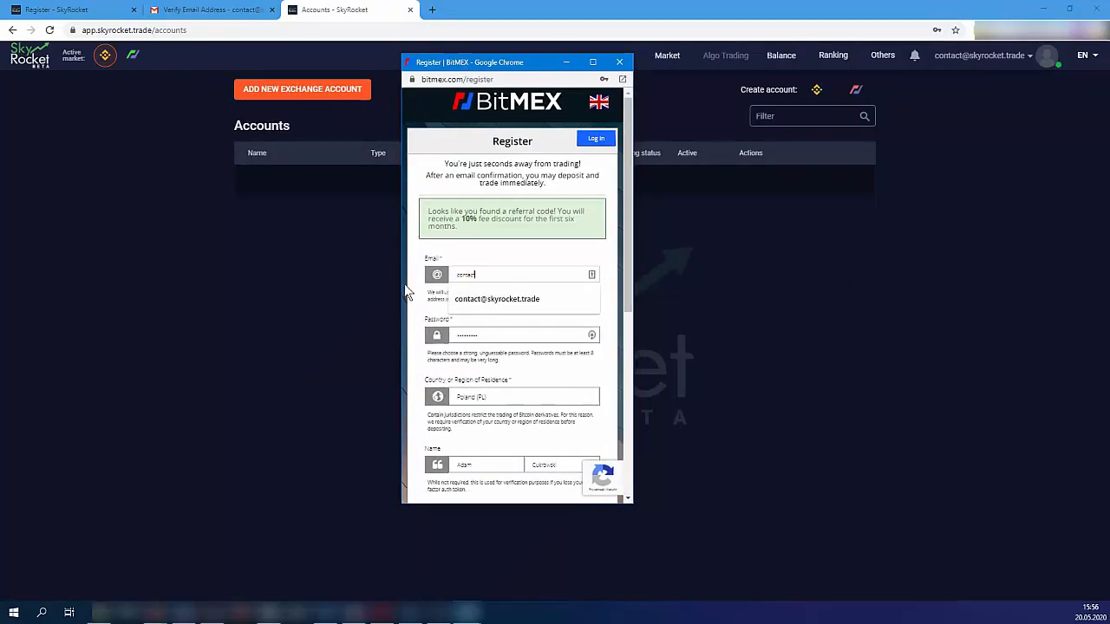
# Log into BitMEX with the SkyRocket credentials
pyautogui.scroll(-3)
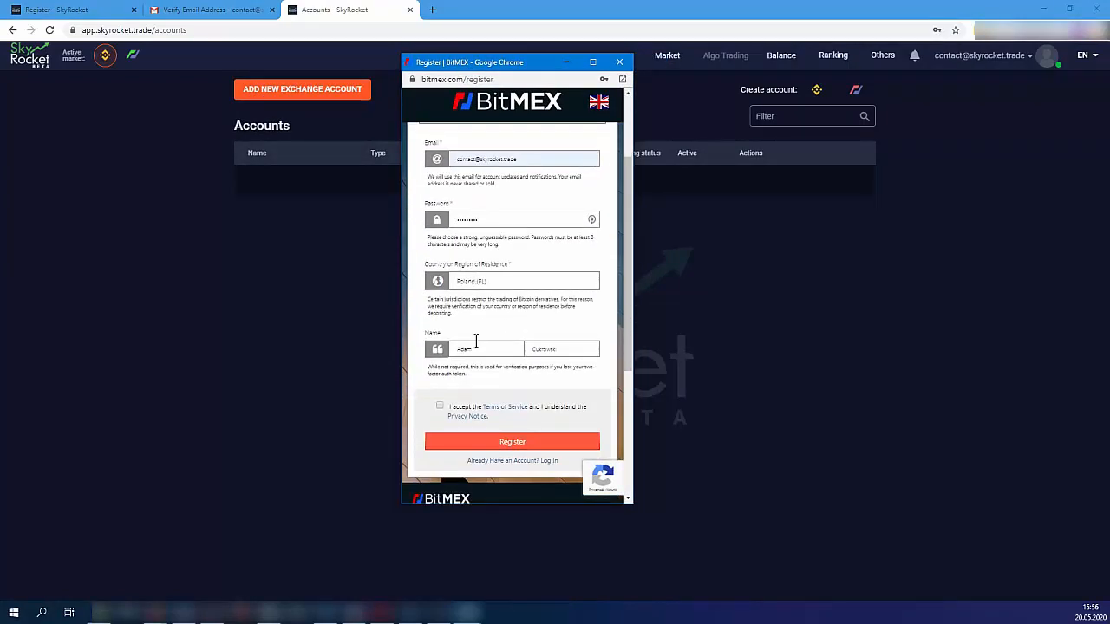
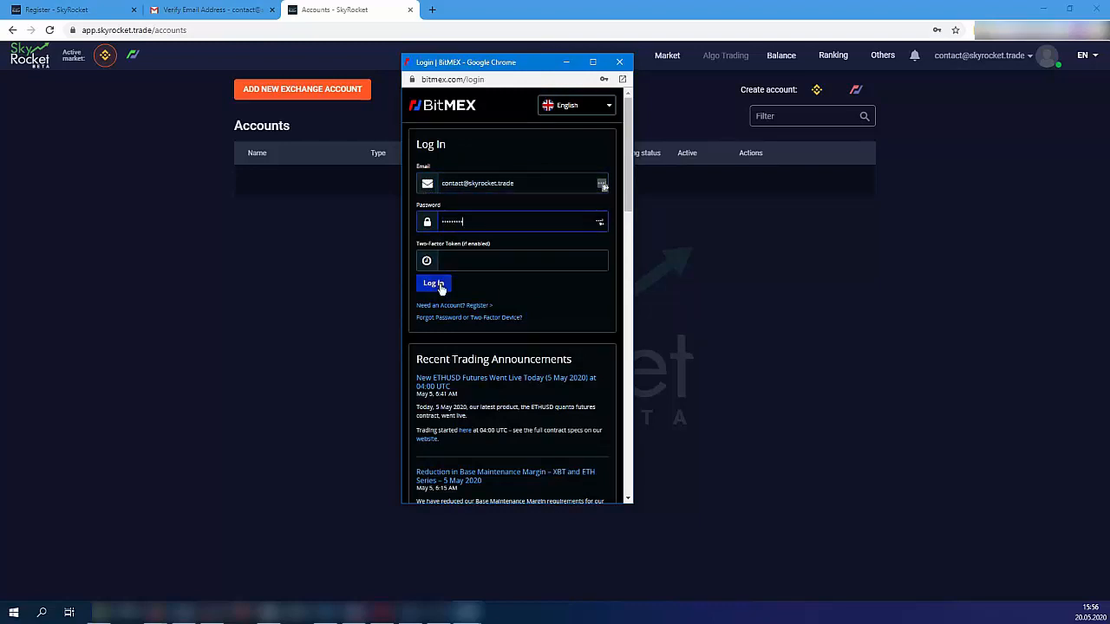
pyautogui.click(208, 10)
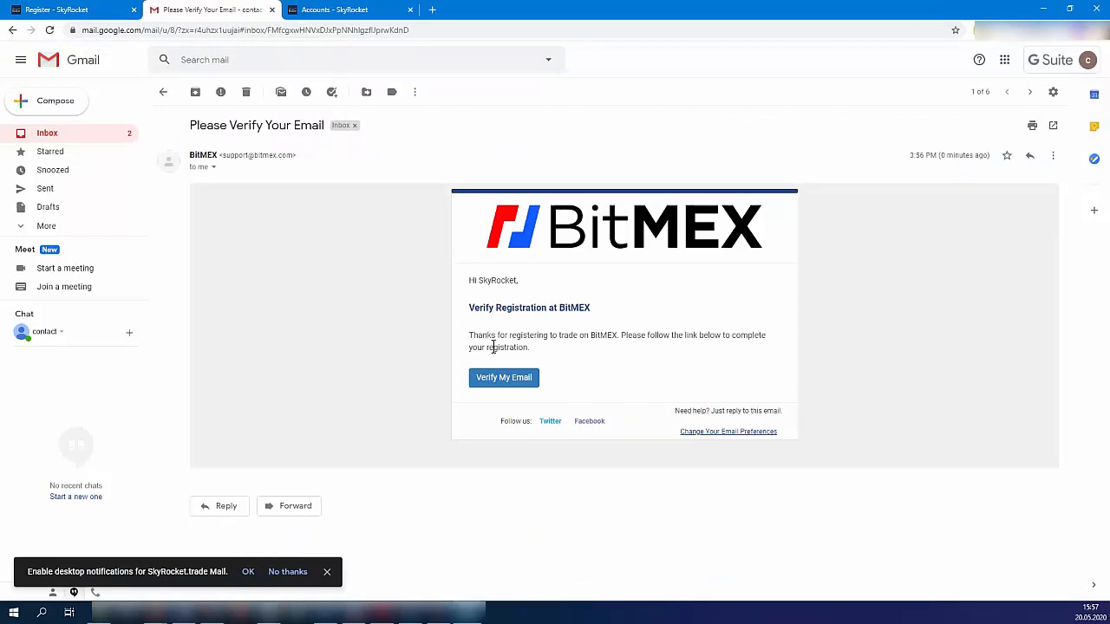
# Confirm the BitMEX email from Gmail and return to SkyRocket's Accounts page
pyautogui.click(503, 378)
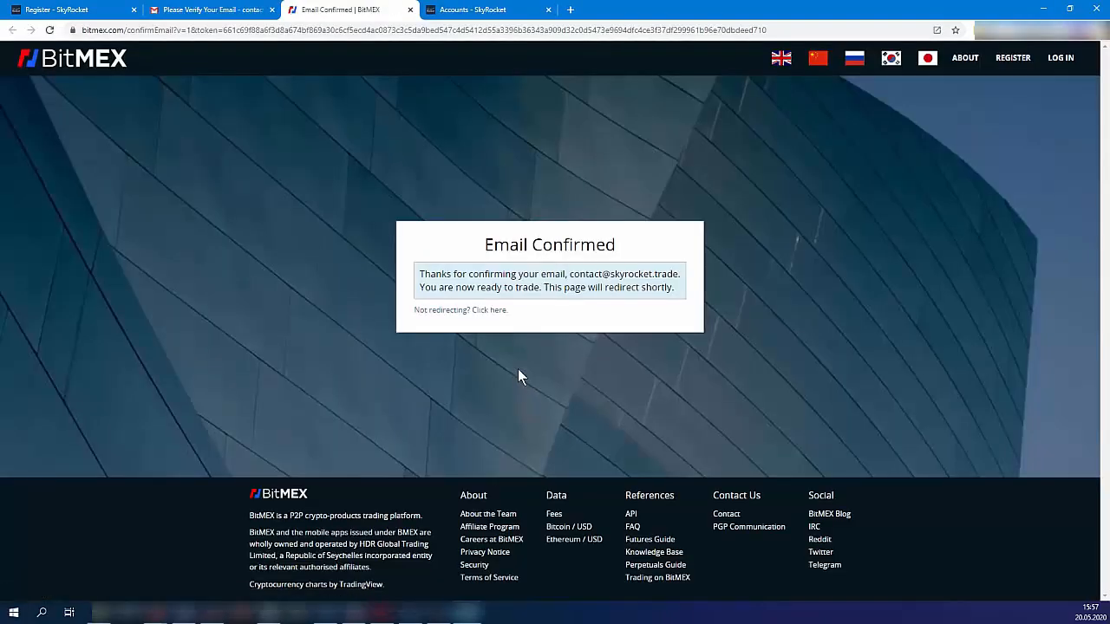
pyautogui.click(486, 10)
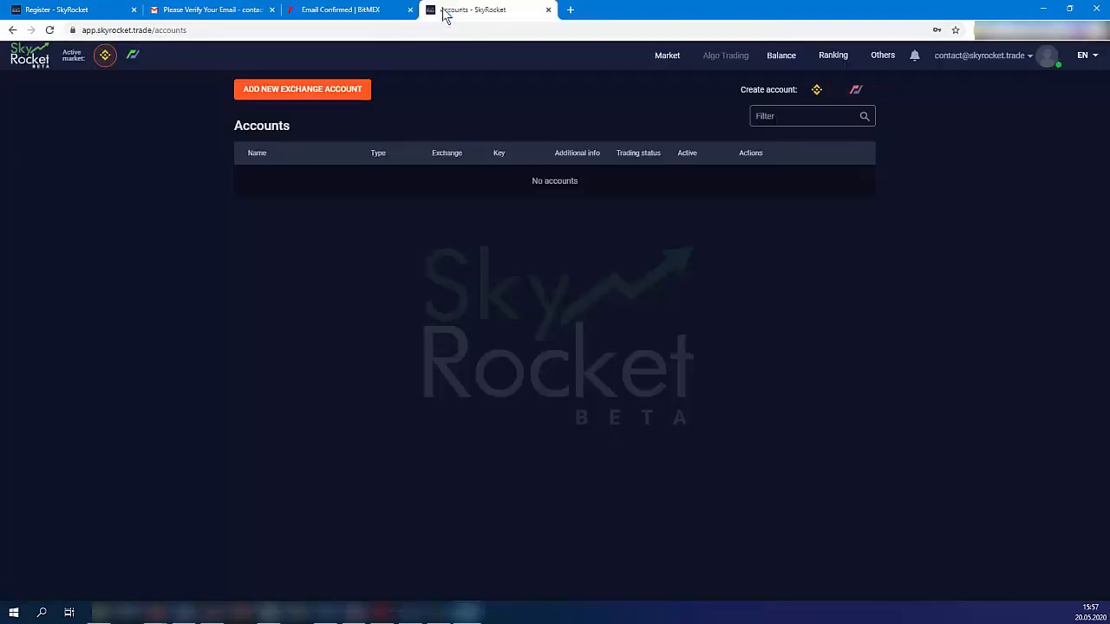
# Choose Bitmex for the new exchange account and go to BitMEX's API Keys page
pyautogui.click(302, 89)
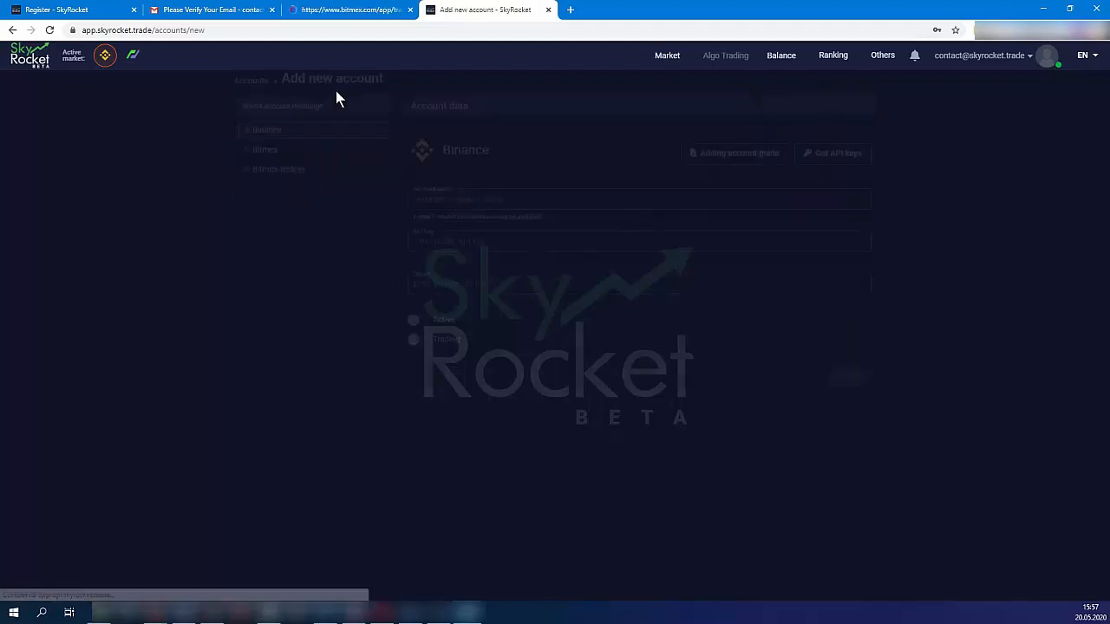
pyautogui.click(266, 156)
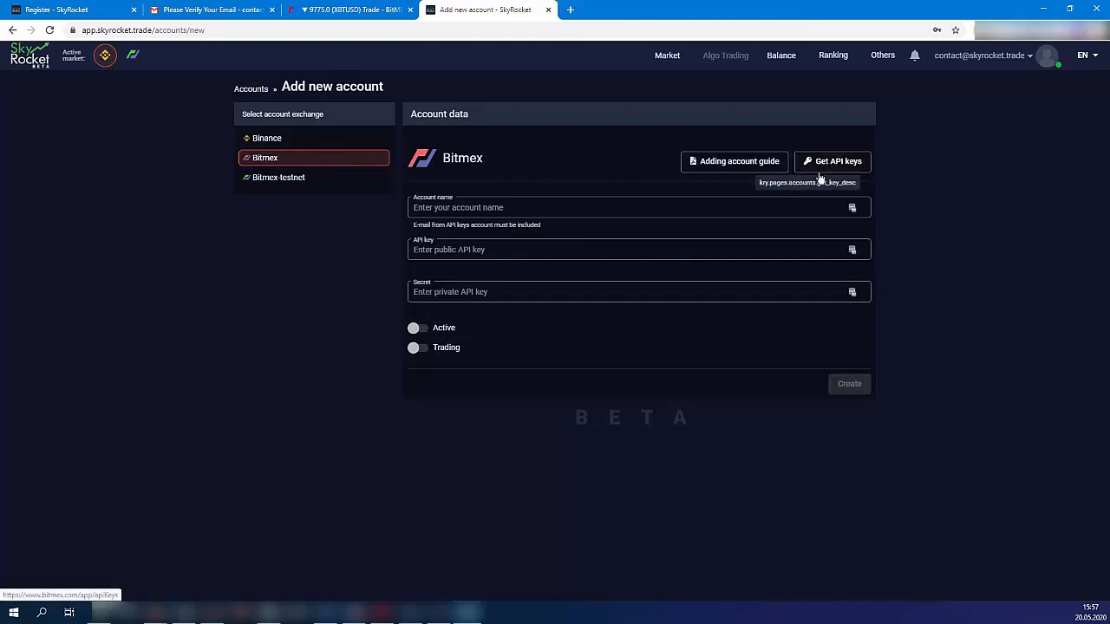
pyautogui.click(832, 162)
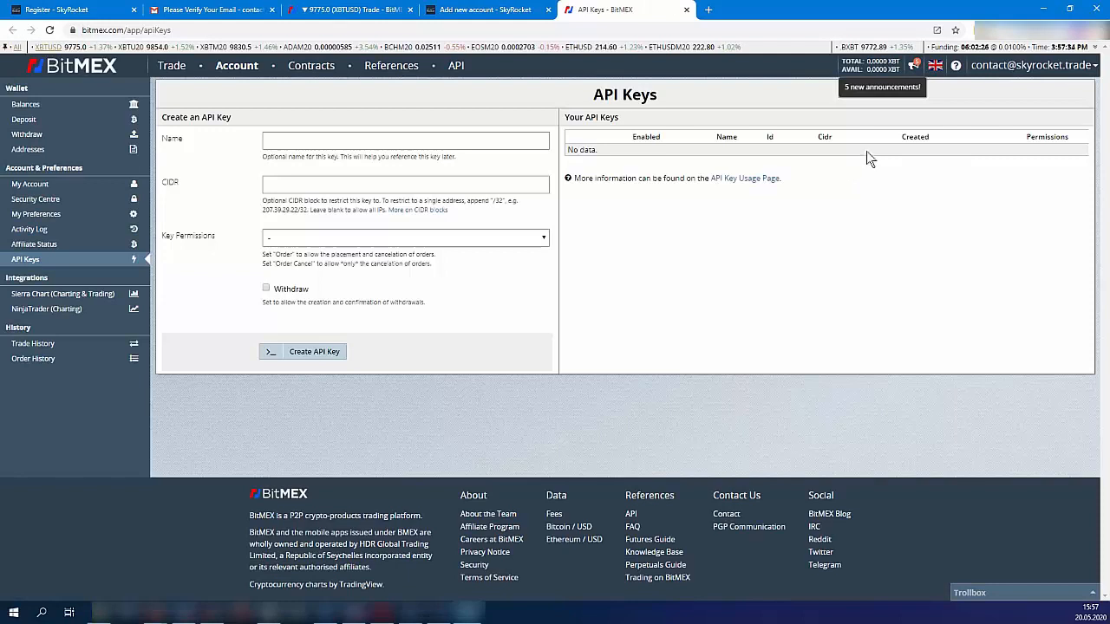
# Create a BitMEX API key named SkyRocket with Order permissions and return to SkyRocket
pyautogui.click(404, 141)
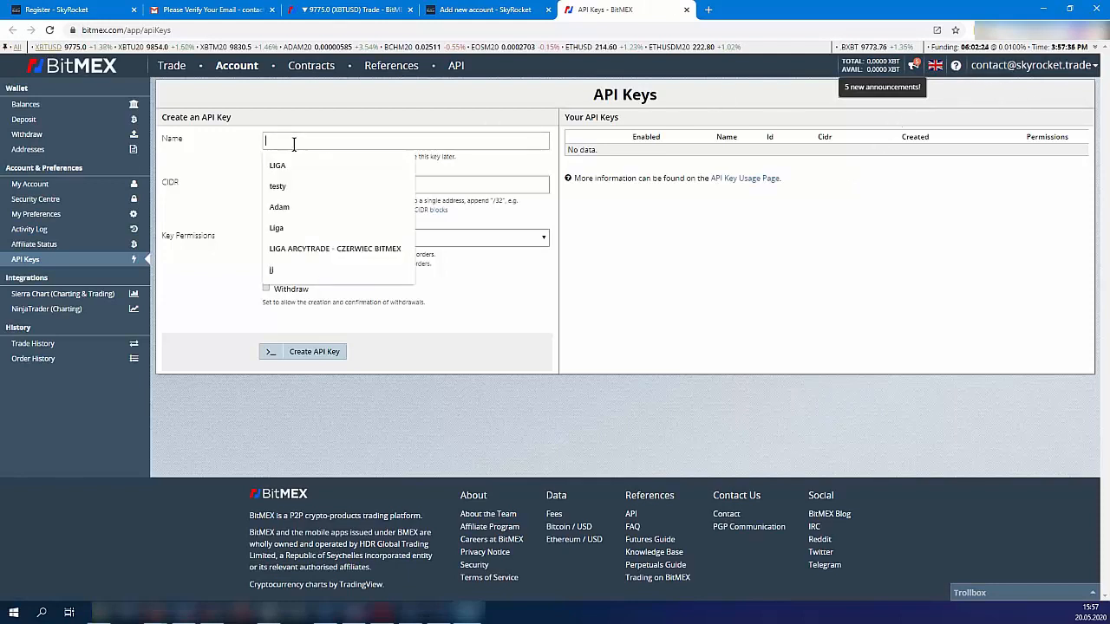
pyautogui.write('SkyRocket')
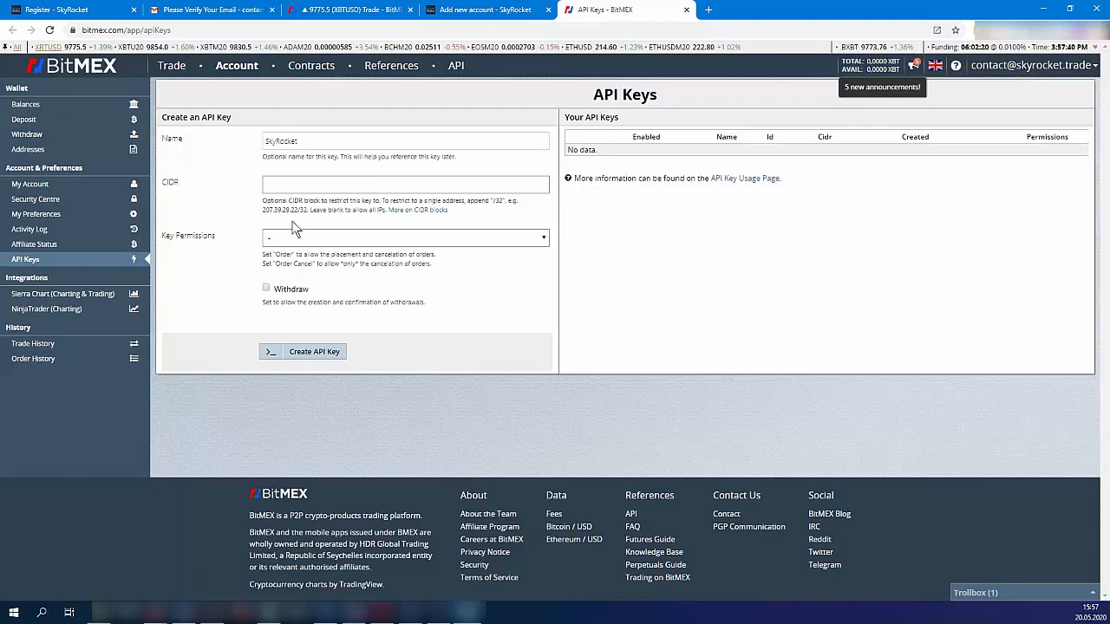
pyautogui.click(406, 238)
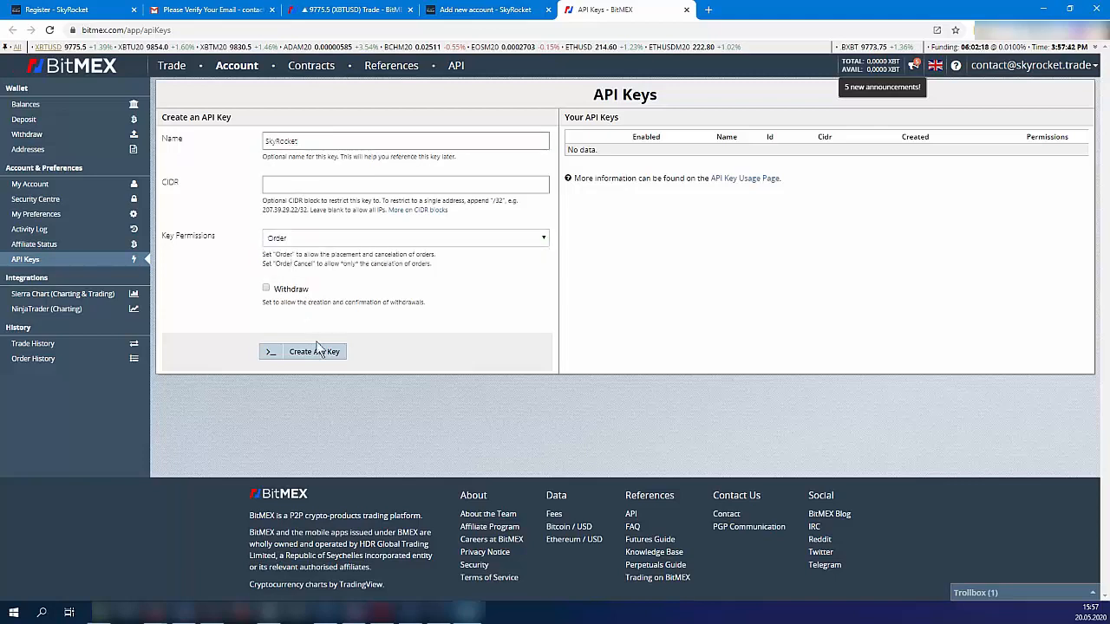
pyautogui.click(314, 350)
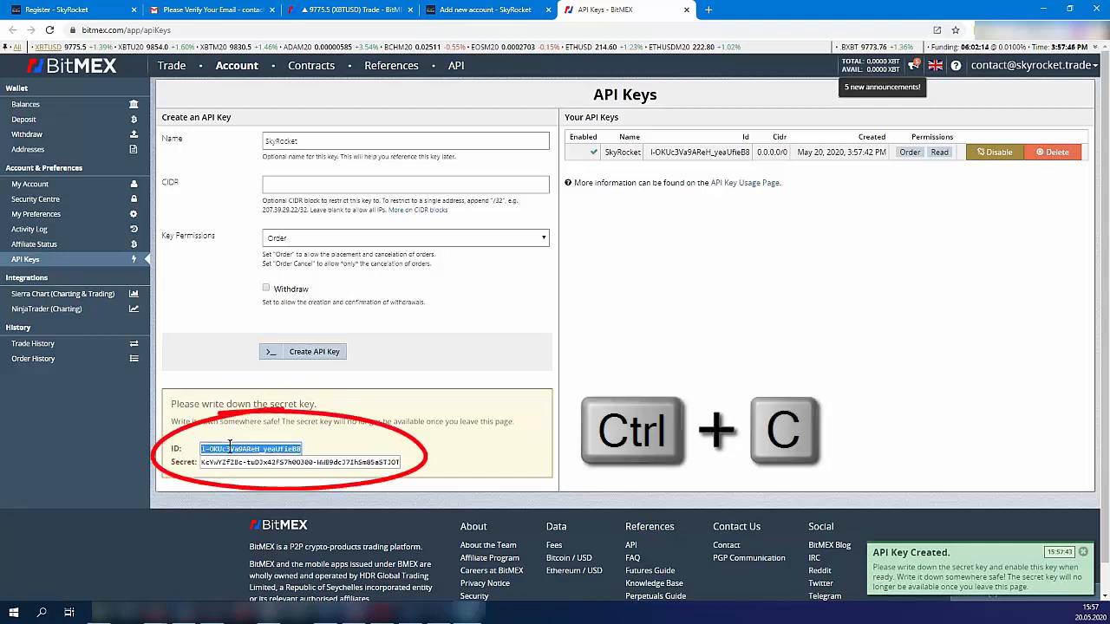
pyautogui.click(486, 10)
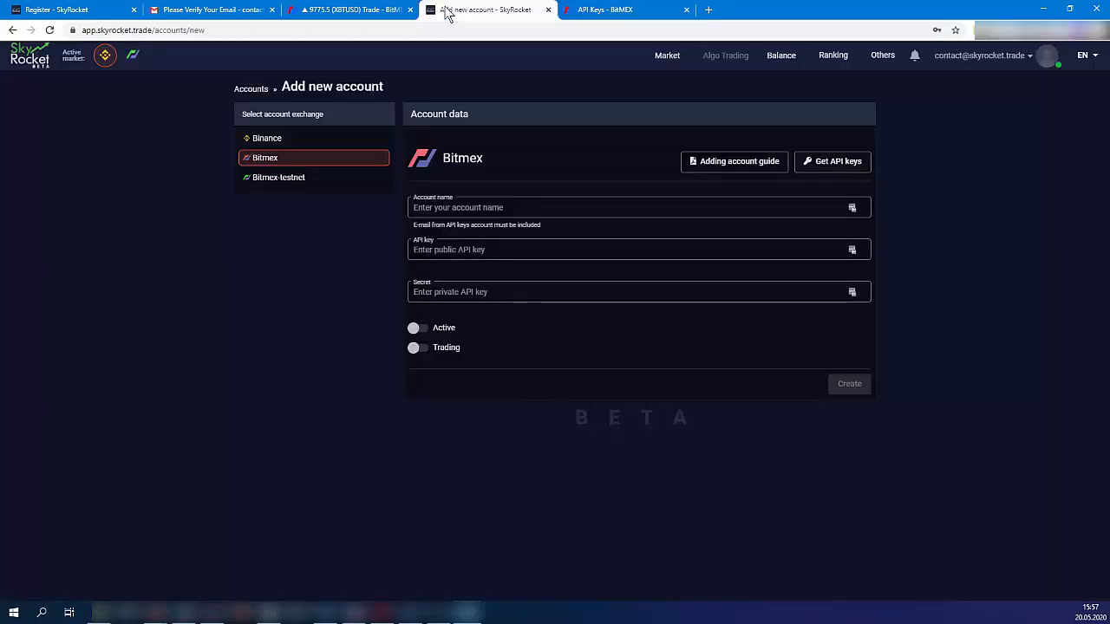
# Create the SkyRocket.trade Bitmex account with pasted API ID and secret, then go to Market
pyautogui.press('ctrl+v')
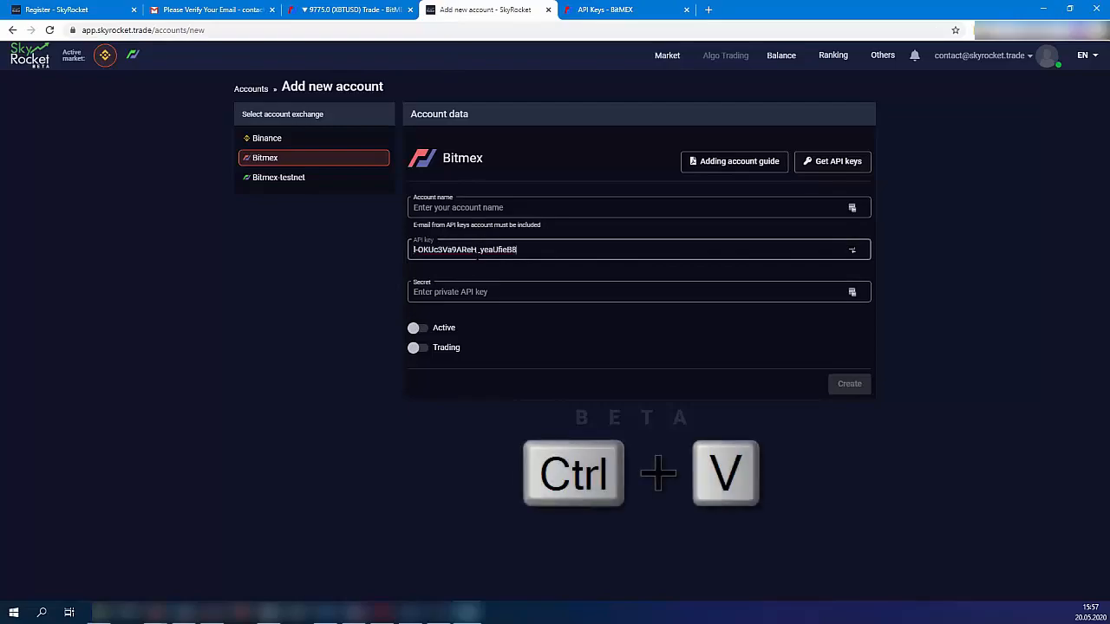
pyautogui.press('ctrl+v')
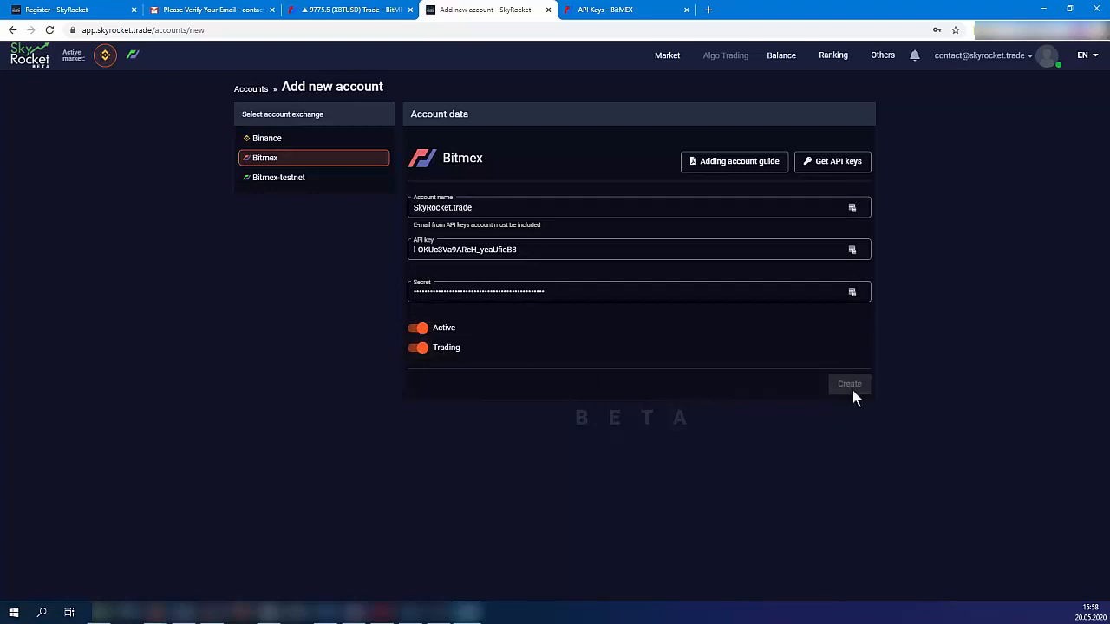
pyautogui.click(850, 384)
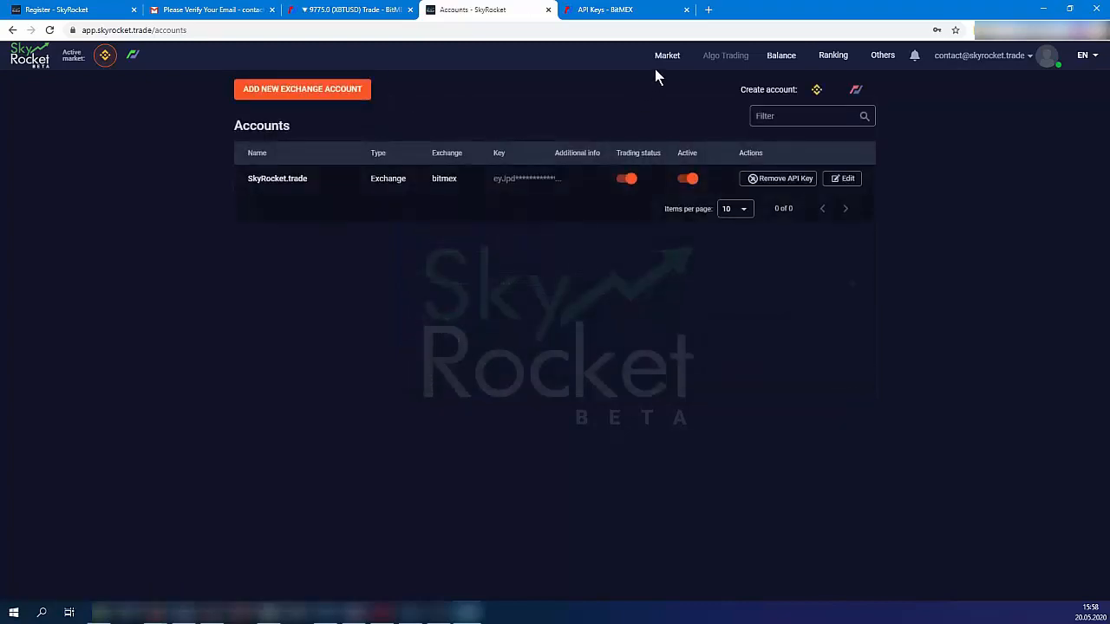
pyautogui.click(666, 54)
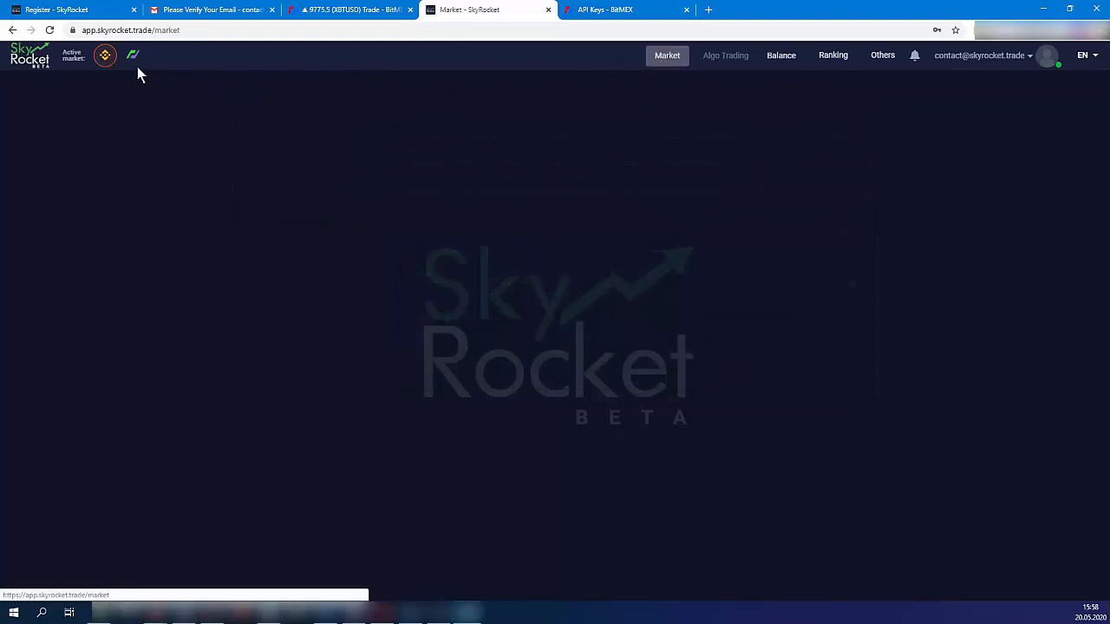